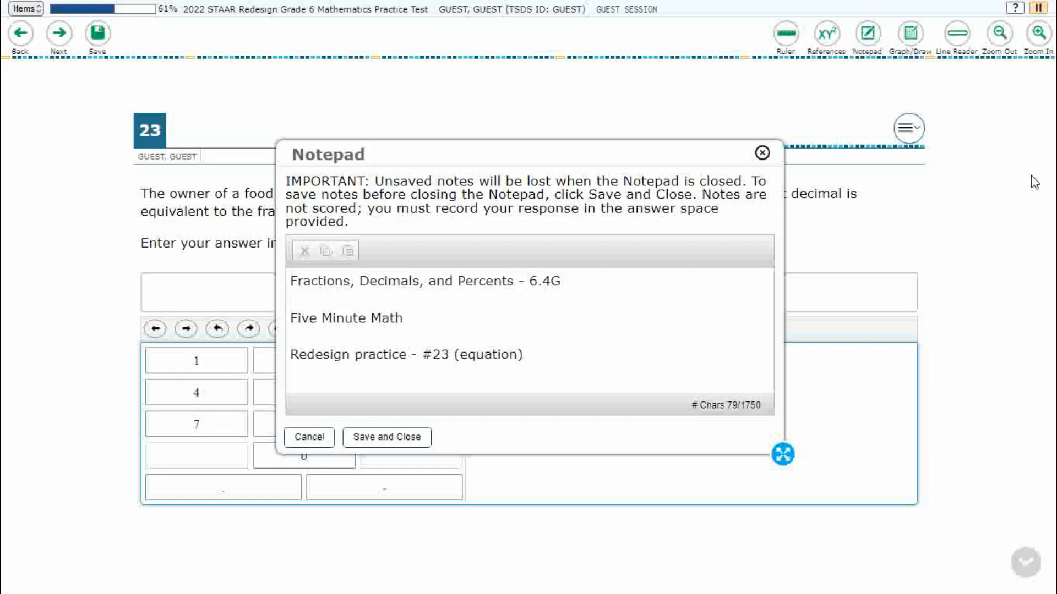
Close the Notepad and key a trial answer into item 23 with the keypad
left_click(521, 355)
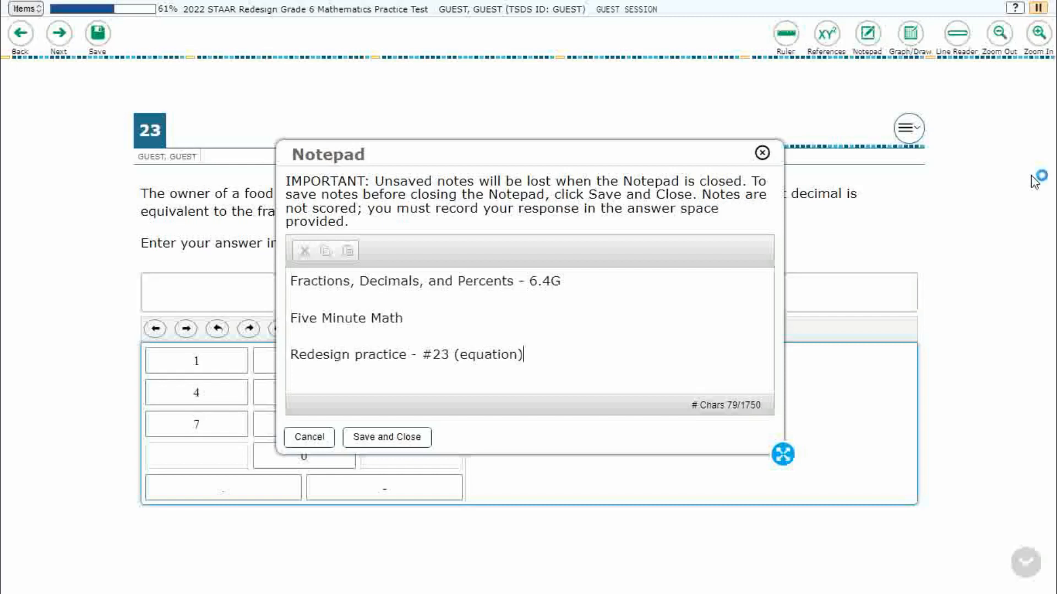
mouse_move(1039, 181)
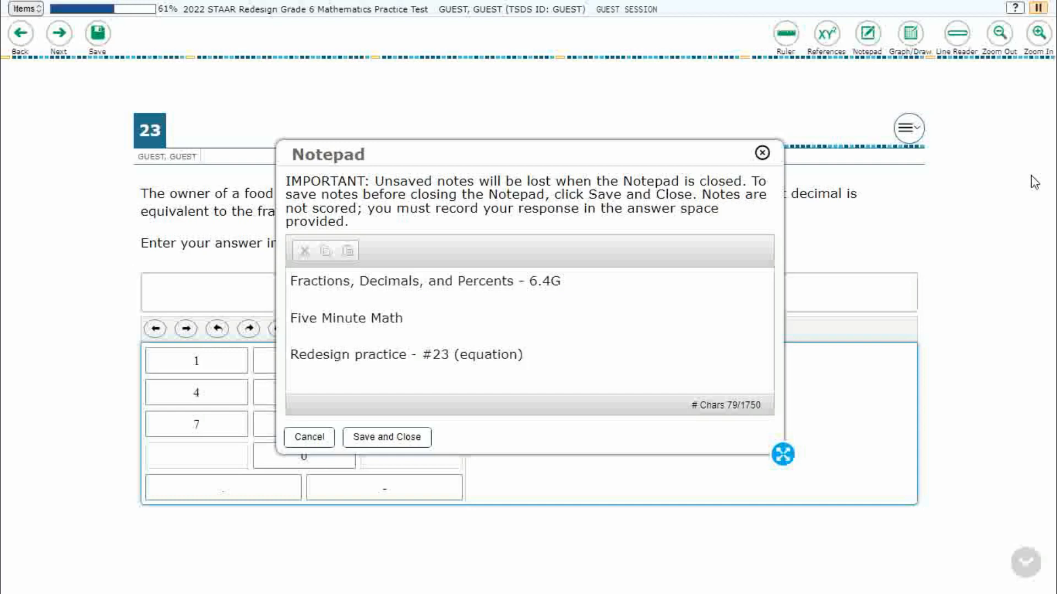
left_click(762, 152)
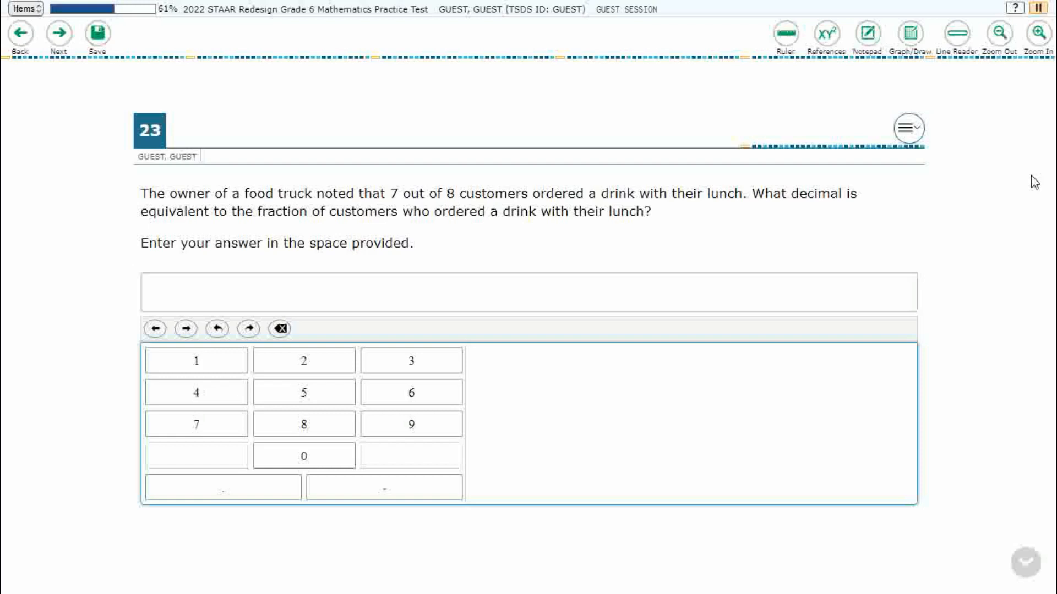
left_click(304, 423)
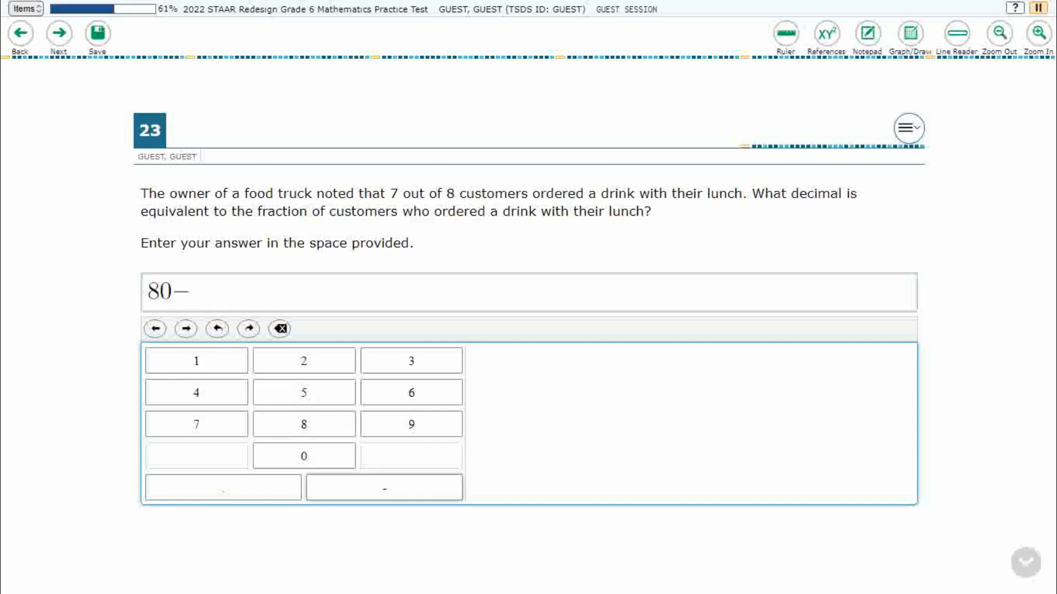
left_click(225, 487)
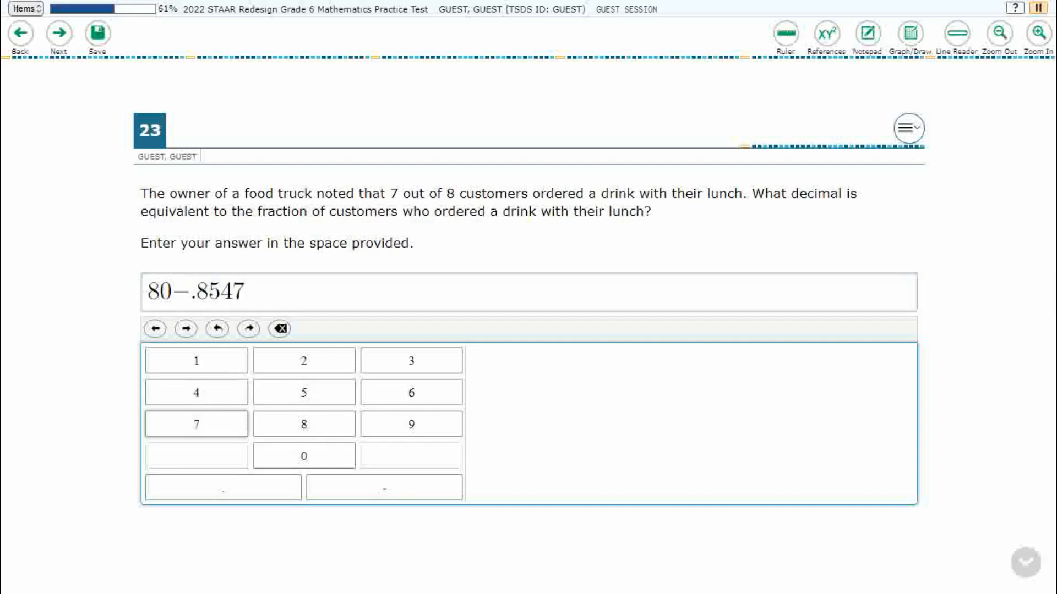
Backspace the trial digits until item 23's answer box is blank
left_click(279, 329)
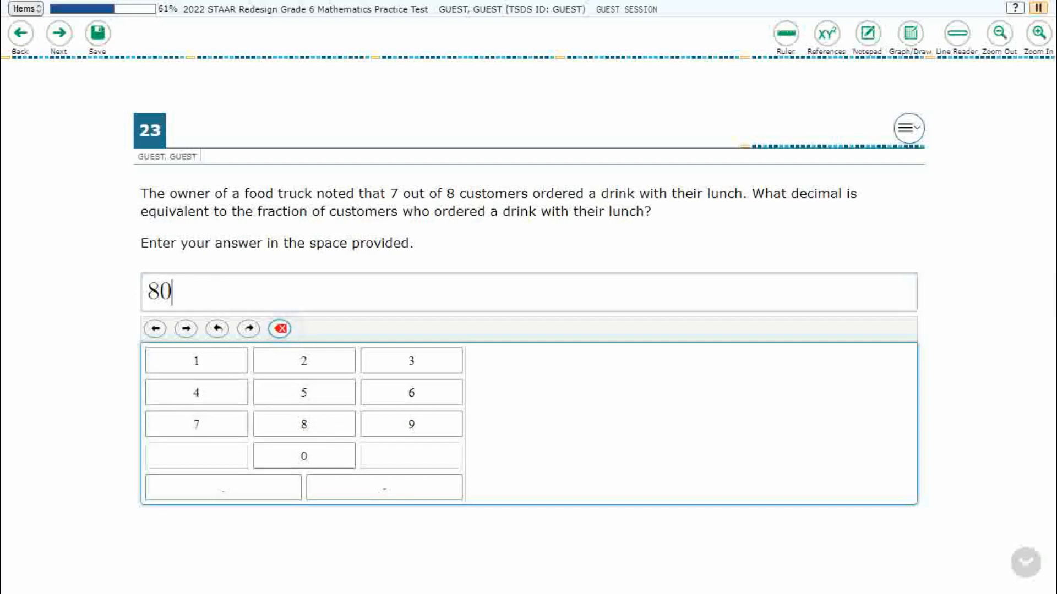
left_click(280, 329)
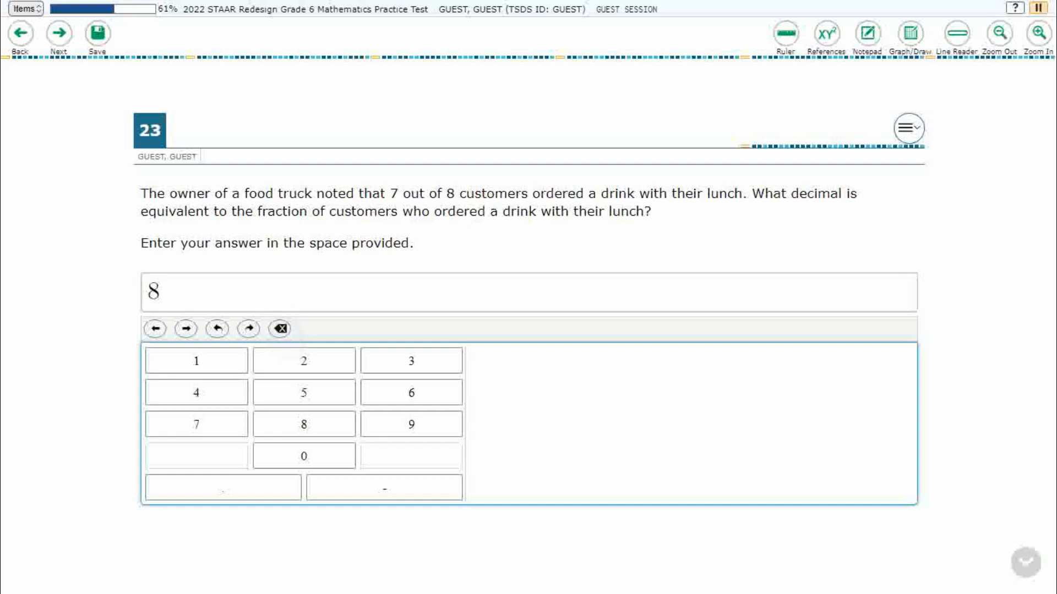
left_click(279, 330)
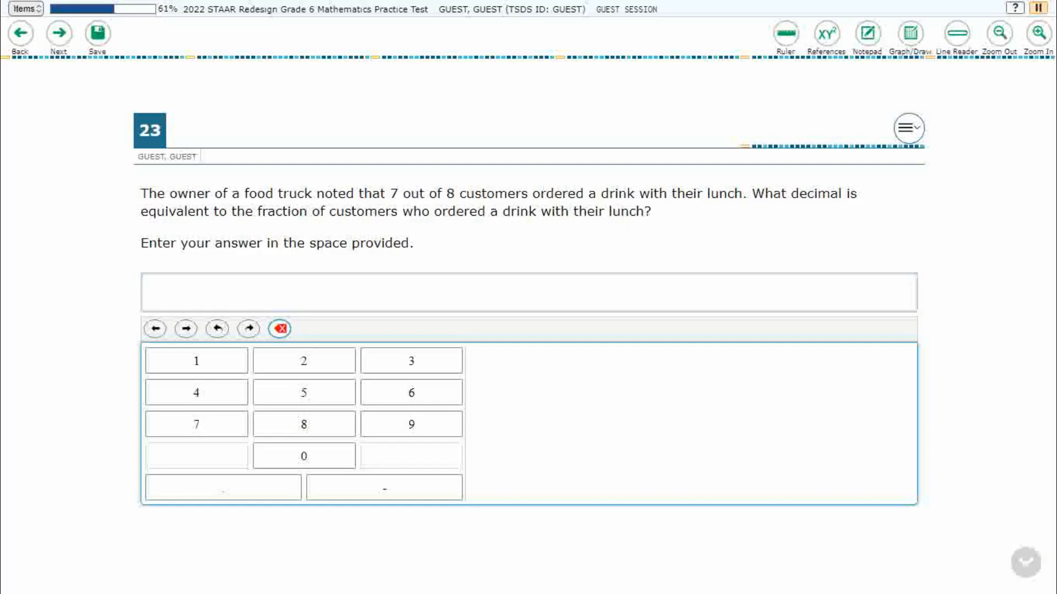
left_click(58, 32)
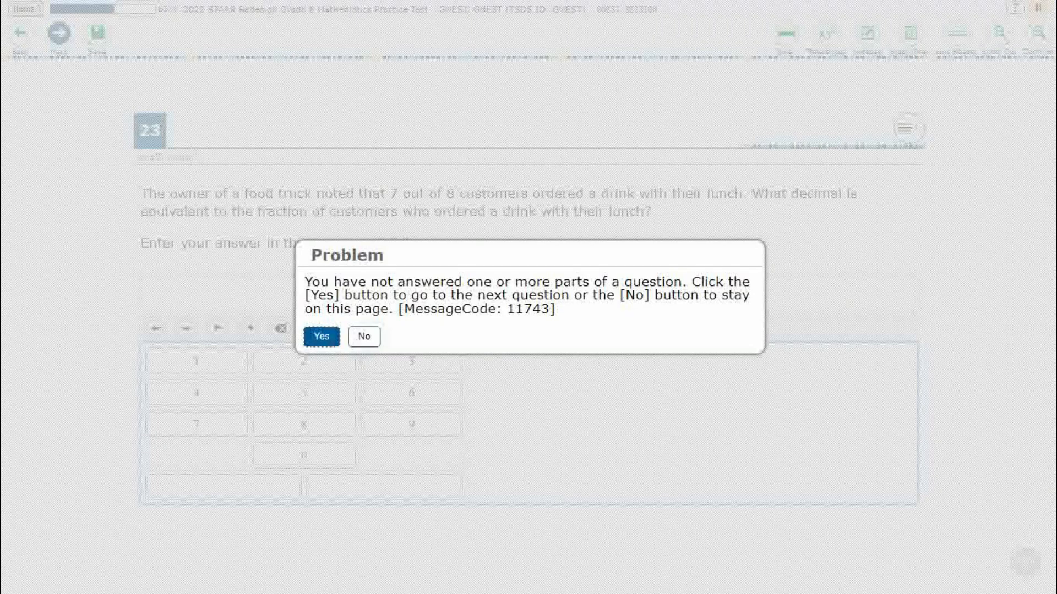
left_click(362, 337)
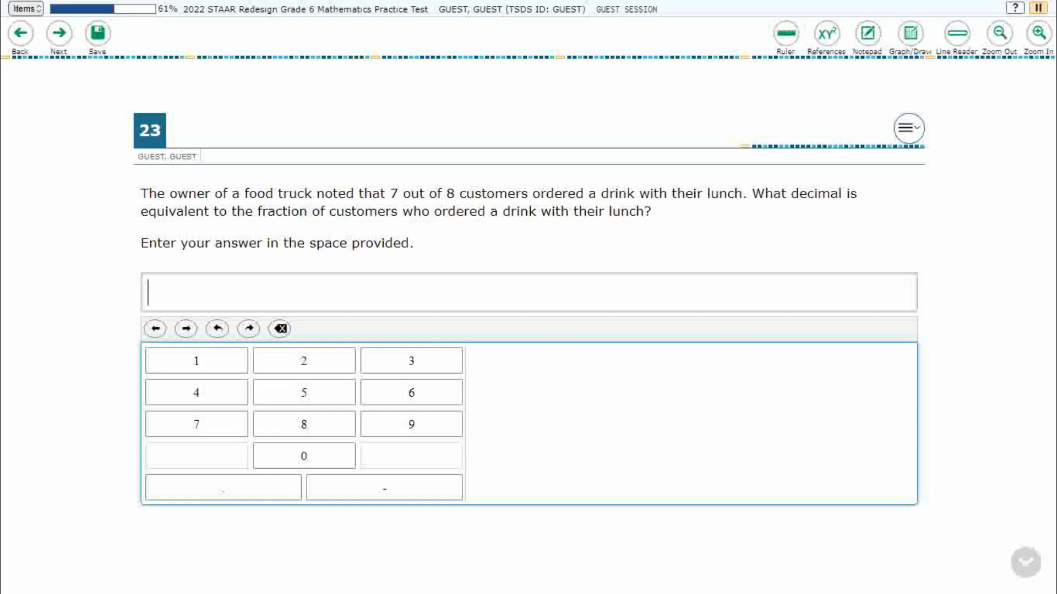
Open the graph paper full-screen, raise its transparency, and switch to freehand Draw
left_click(906, 29)
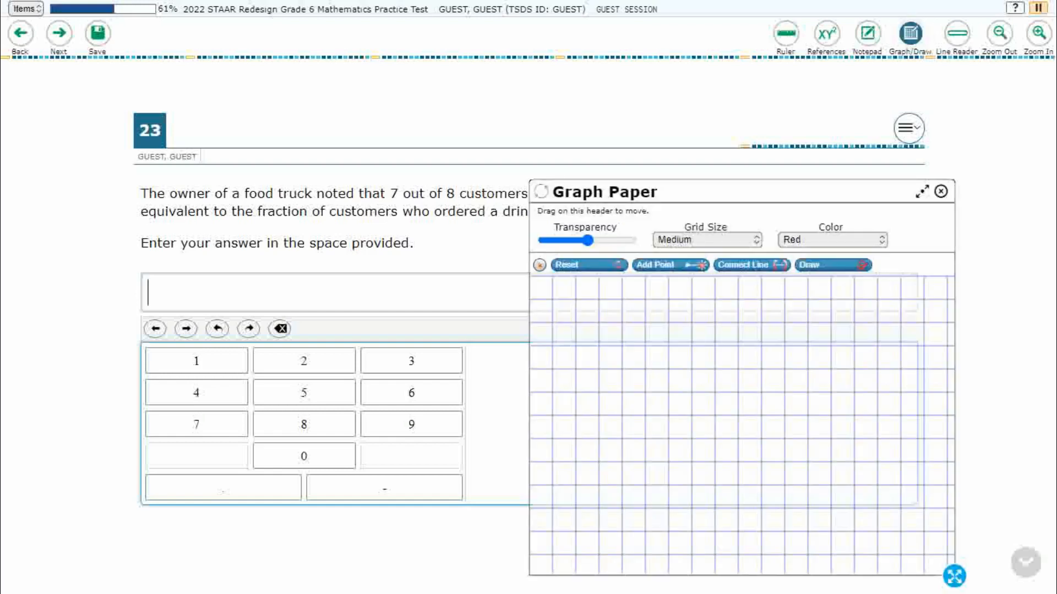
left_click(934, 208)
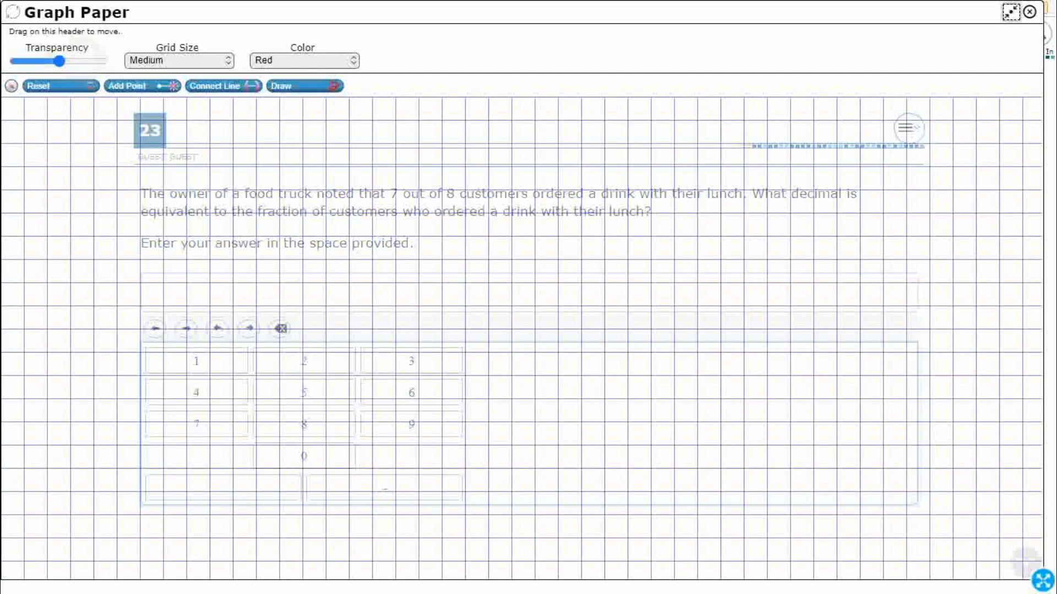
left_click_drag(60, 60, 93, 60)
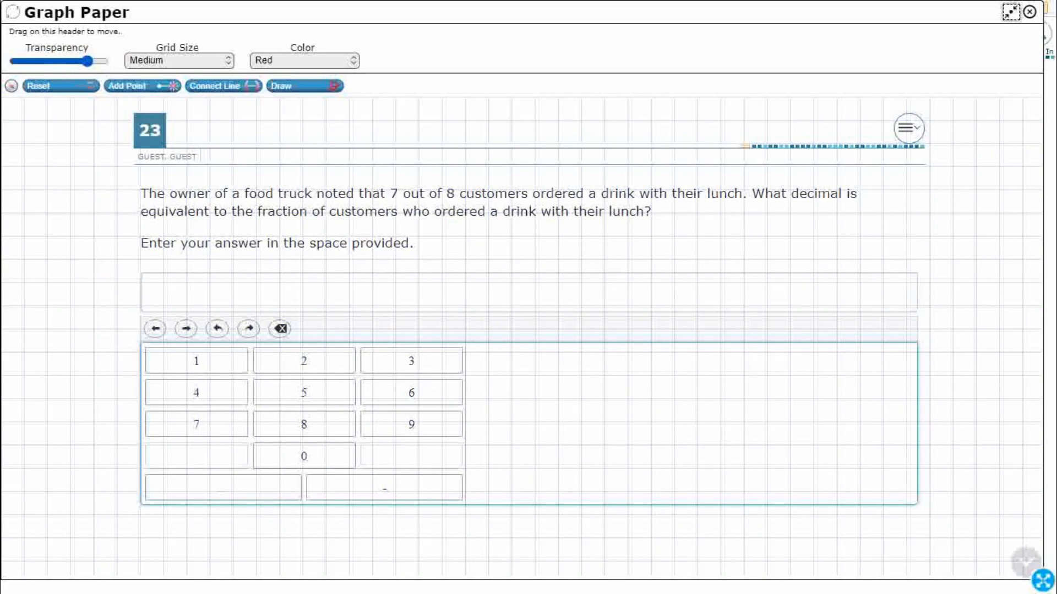
left_click(304, 86)
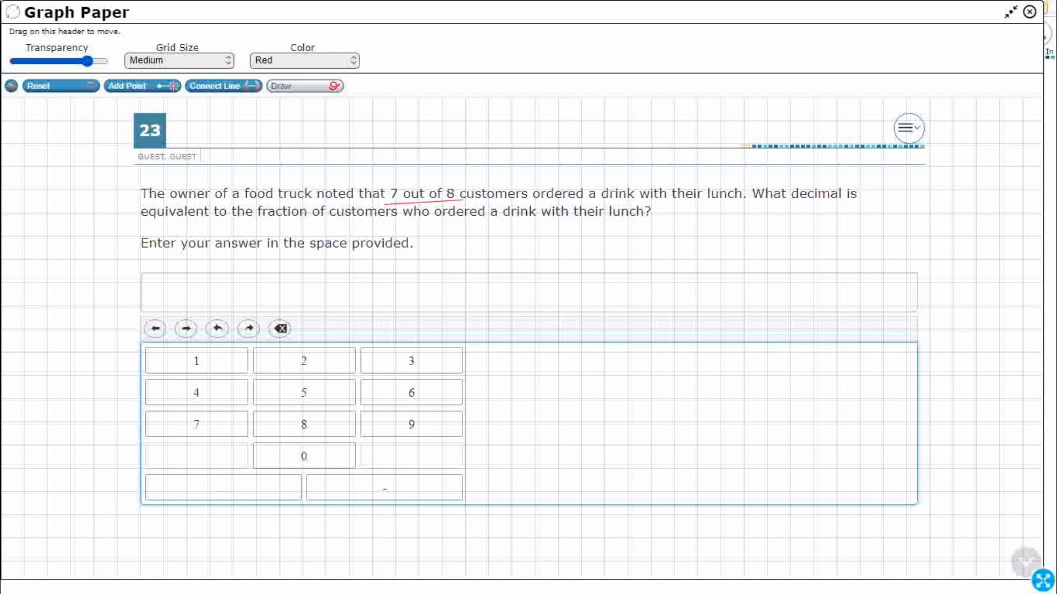
mouse_move(1033, 182)
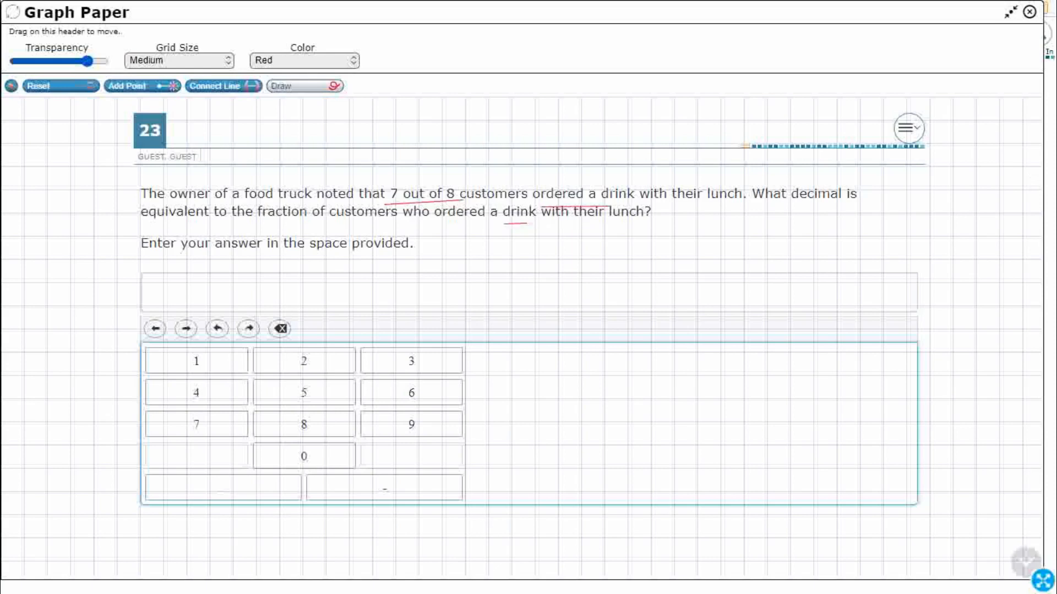
Underline 'decimal' in red and write 7/8 × ___ = ___ with 10, 100, 1000 noted
left_click_drag(254, 256, 268, 296)
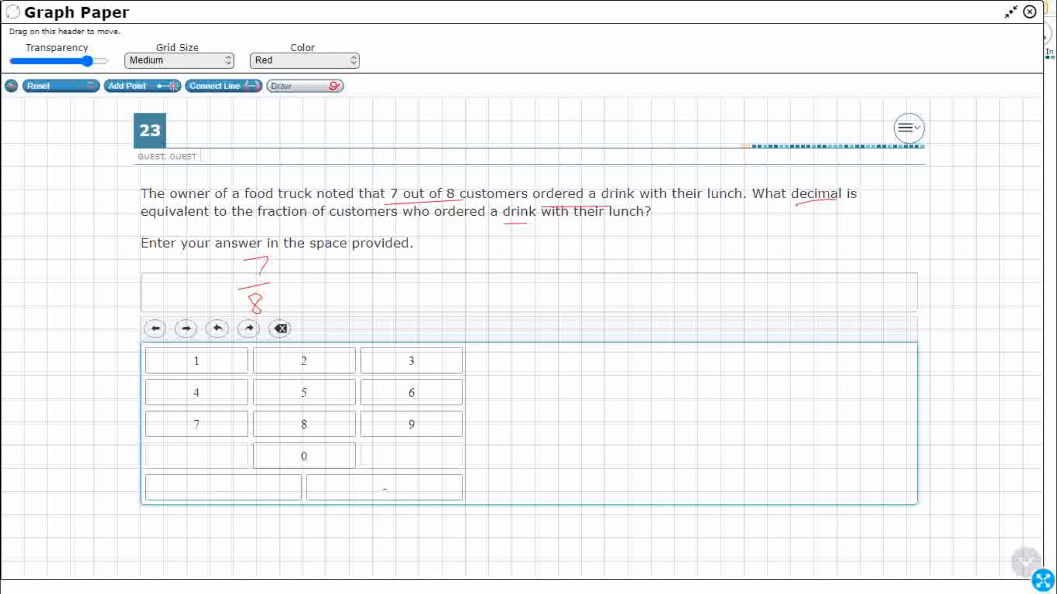
left_click_drag(286, 273, 300, 290)
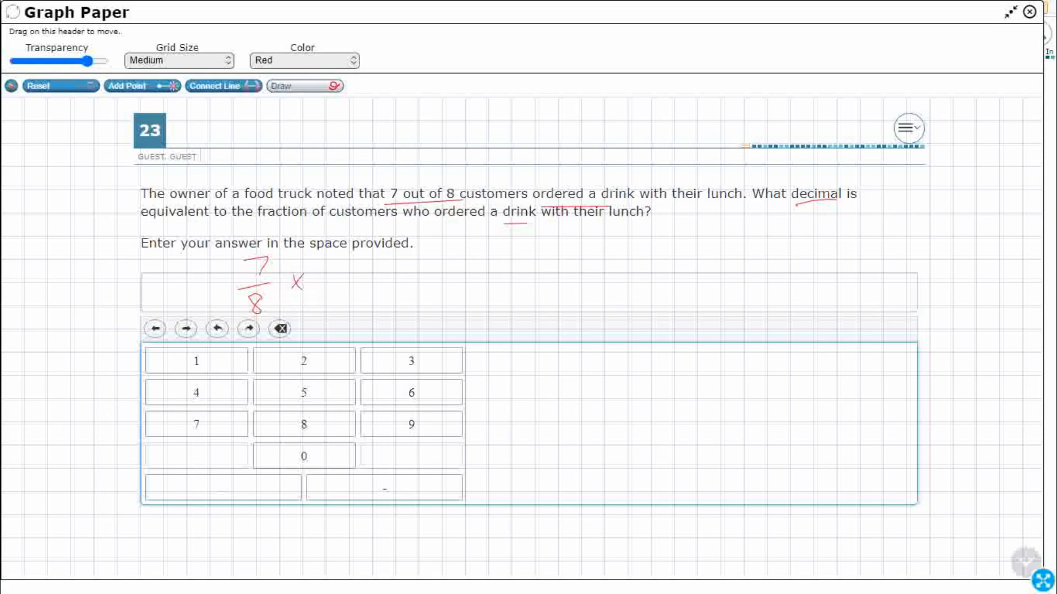
left_click_drag(320, 278, 388, 278)
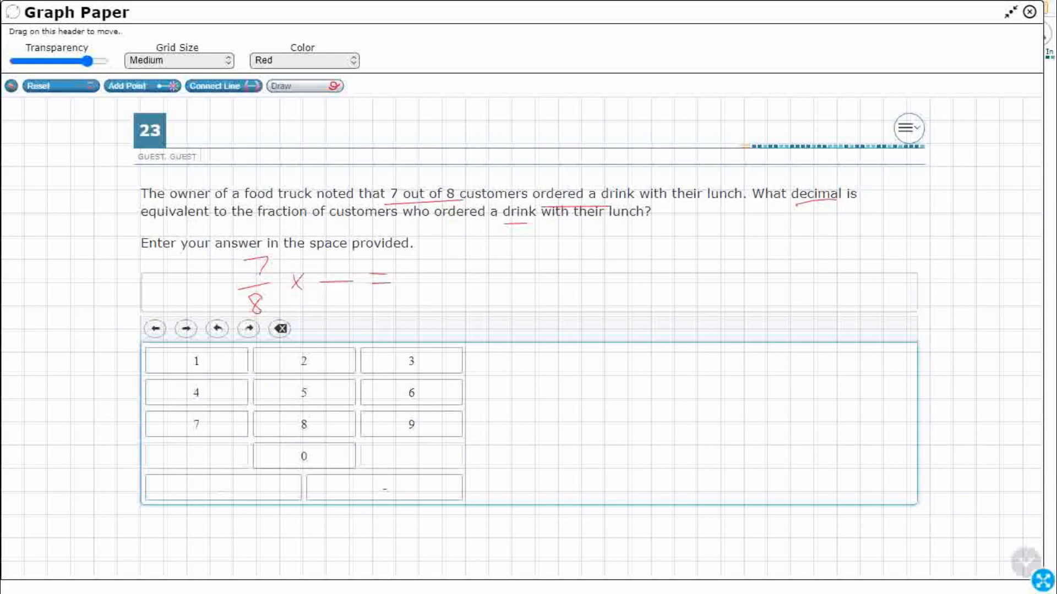
left_click_drag(391, 283, 465, 280)
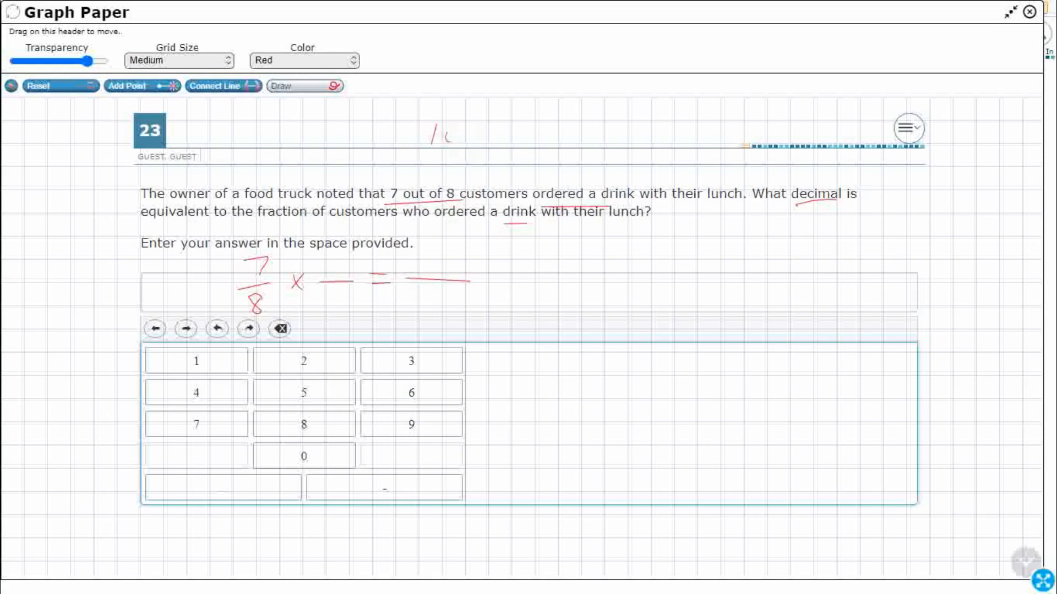
left_click_drag(431, 131, 472, 162)
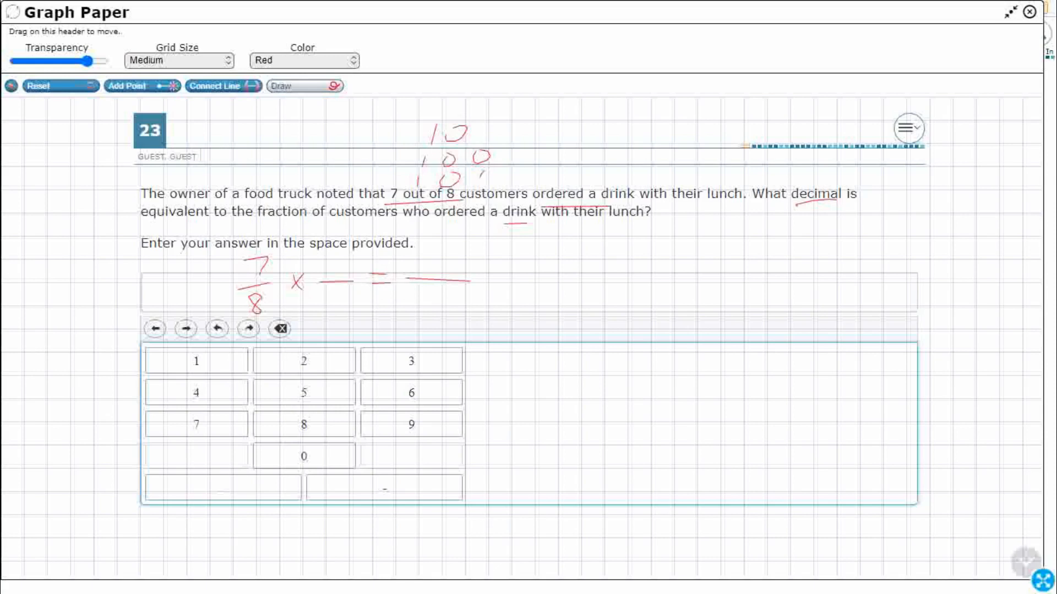
left_click_drag(509, 171, 529, 172)
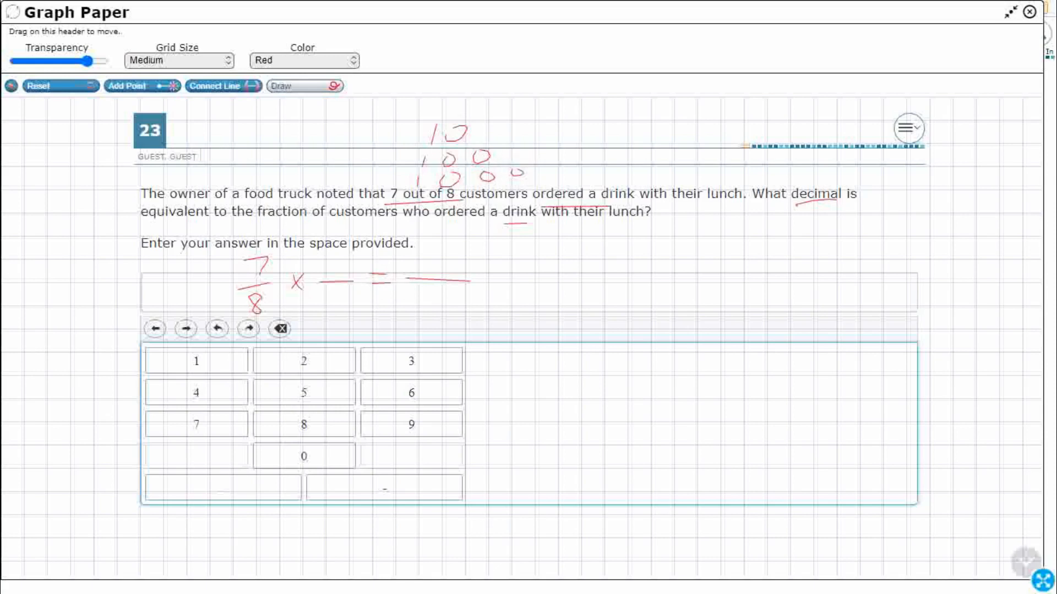
left_click_drag(661, 243, 728, 250)
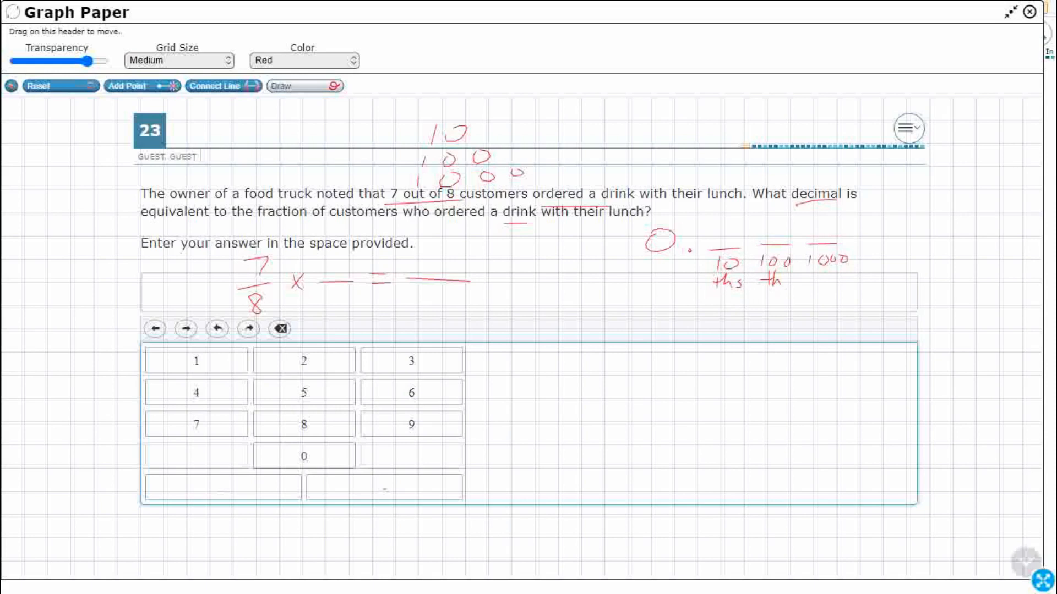
Sketch the 0._ _ _ place-value chart and compute 125/125 with 125 × 7 = 875
left_click_drag(768, 277, 829, 277)
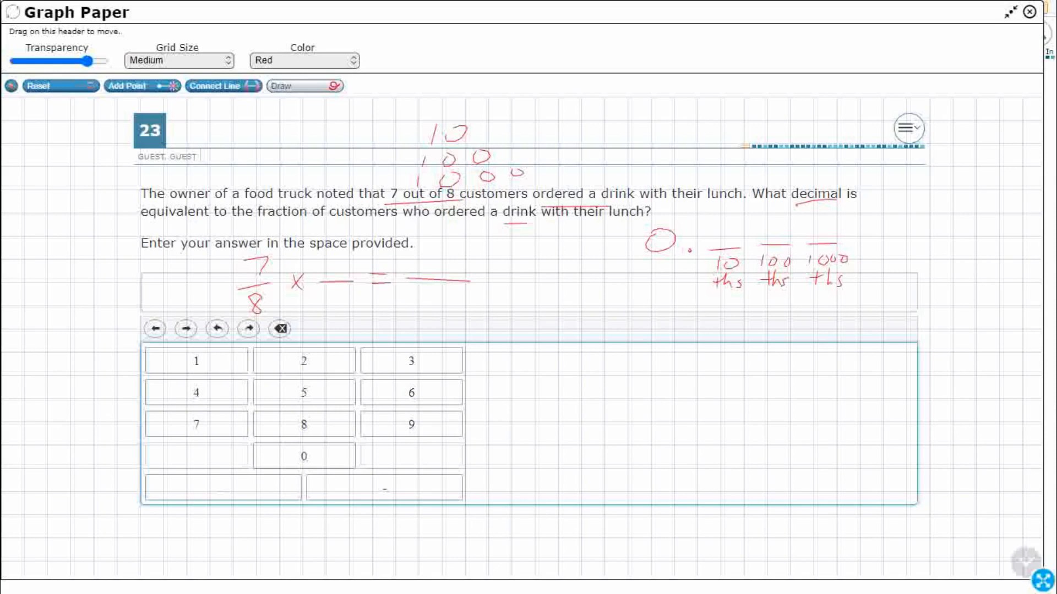
left_click_drag(314, 296, 330, 309)
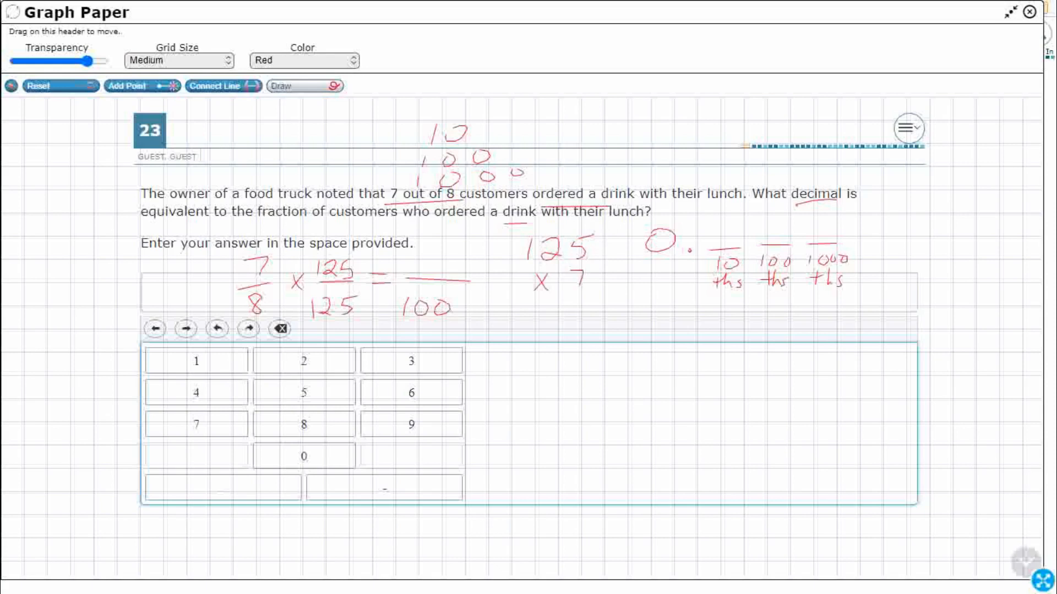
left_click_drag(532, 286, 590, 286)
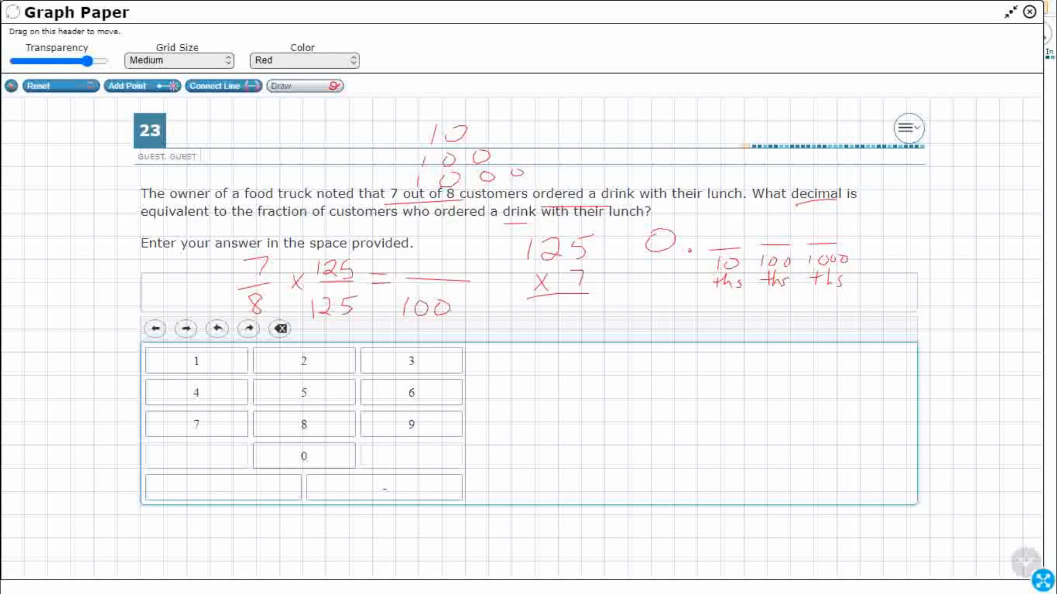
left_click_drag(567, 297, 594, 331)
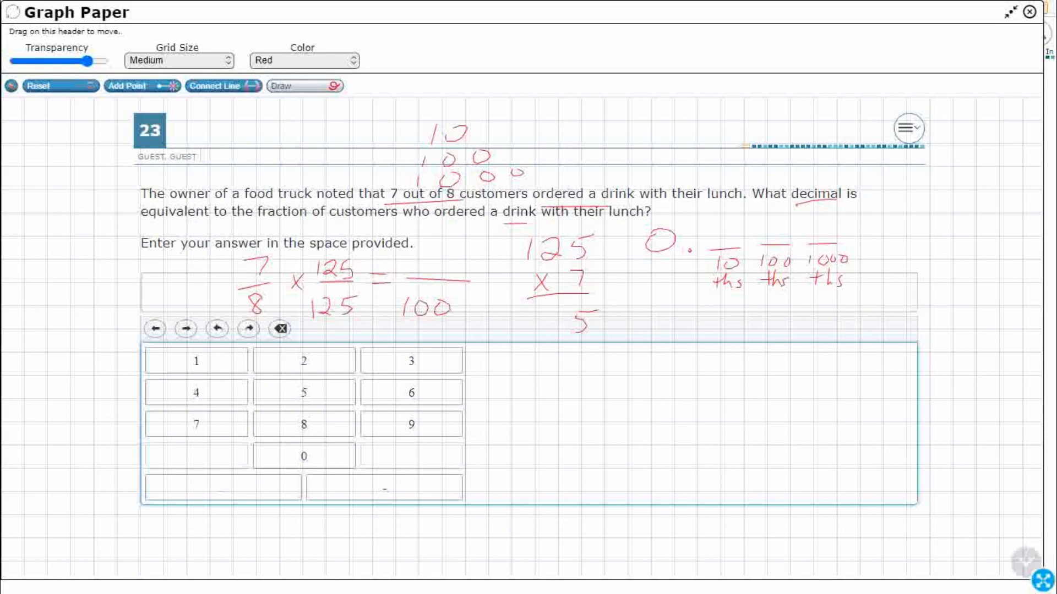
left_click_drag(546, 222, 560, 232)
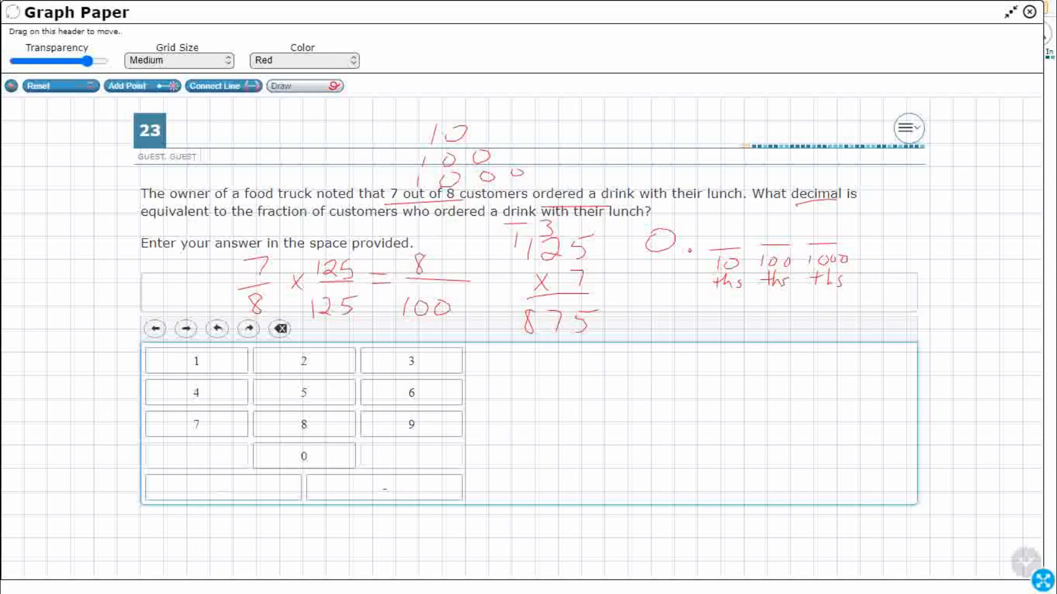
left_click_drag(415, 266, 458, 270)
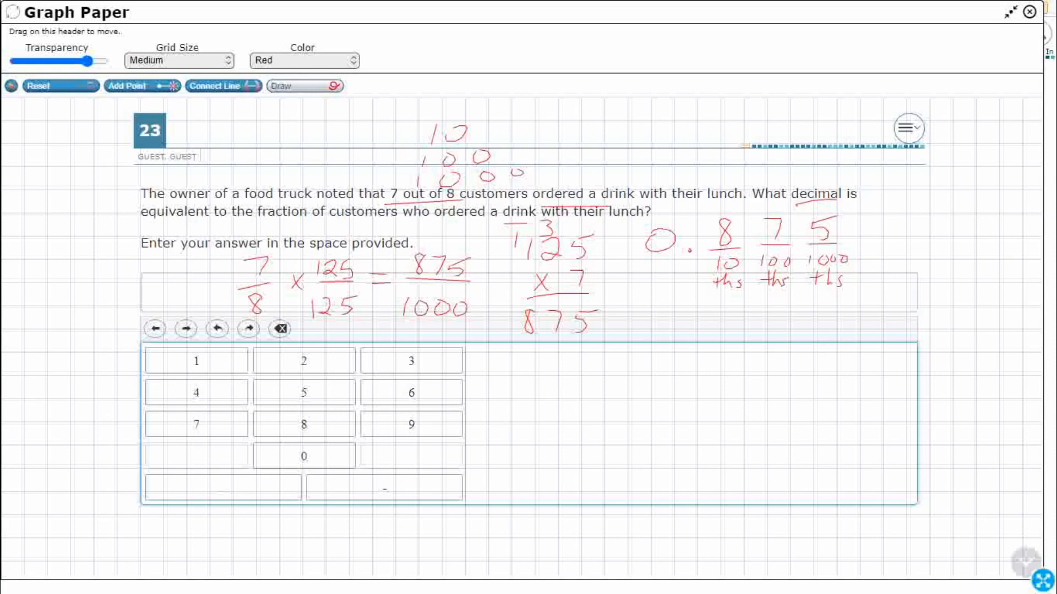
Switch the pen colour to Blue and box the fraction 7/8
left_click(303, 59)
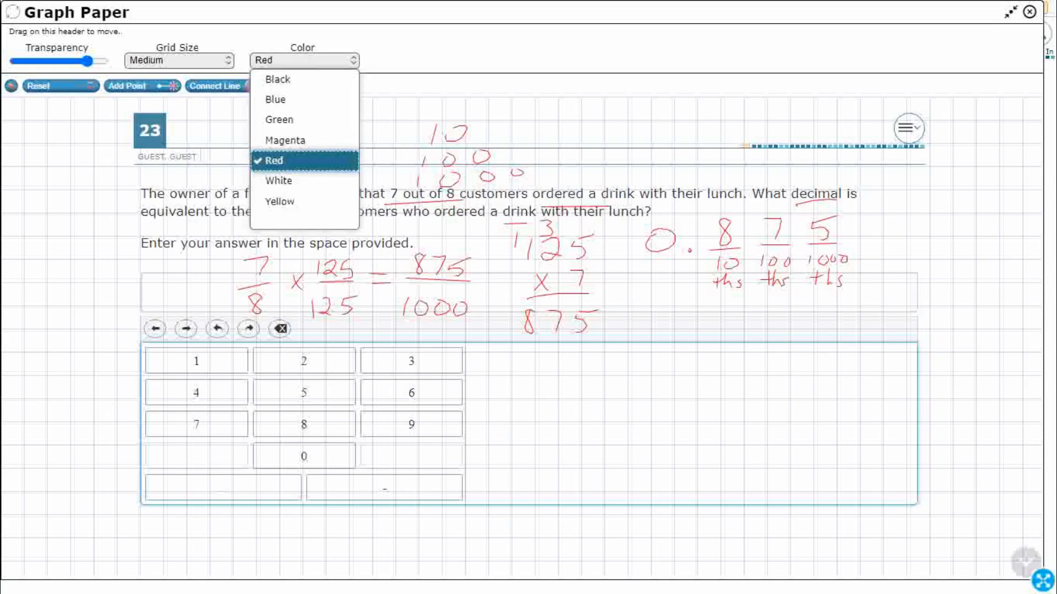
left_click(275, 99)
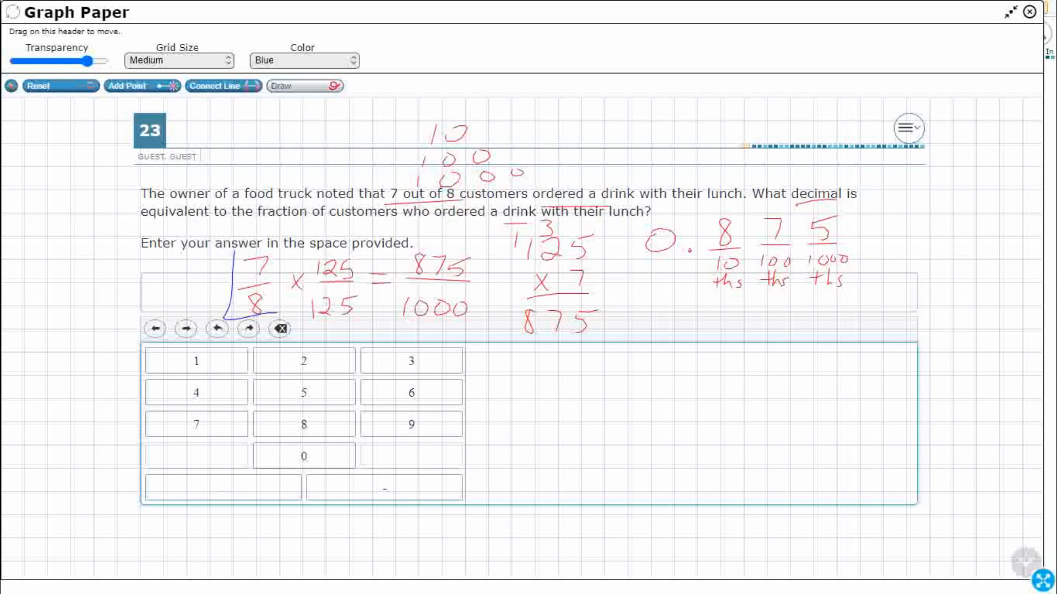
left_click_drag(243, 255, 279, 310)
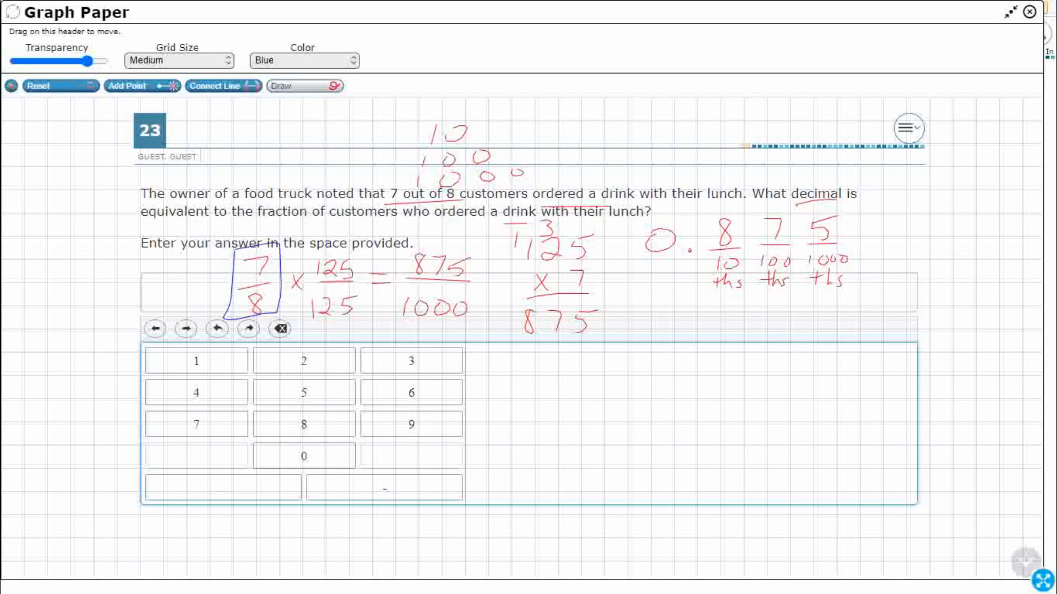
left_click_drag(243, 281, 236, 297)
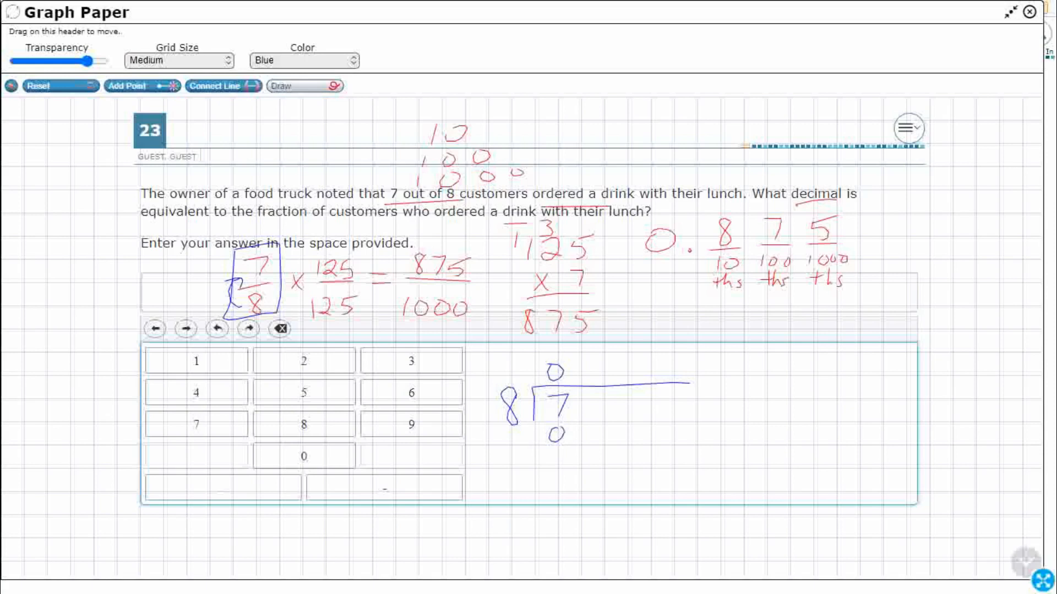
Draw the blue long division of 7.000 by 8, subtracting 64 from 70
left_click_drag(546, 451, 567, 462)
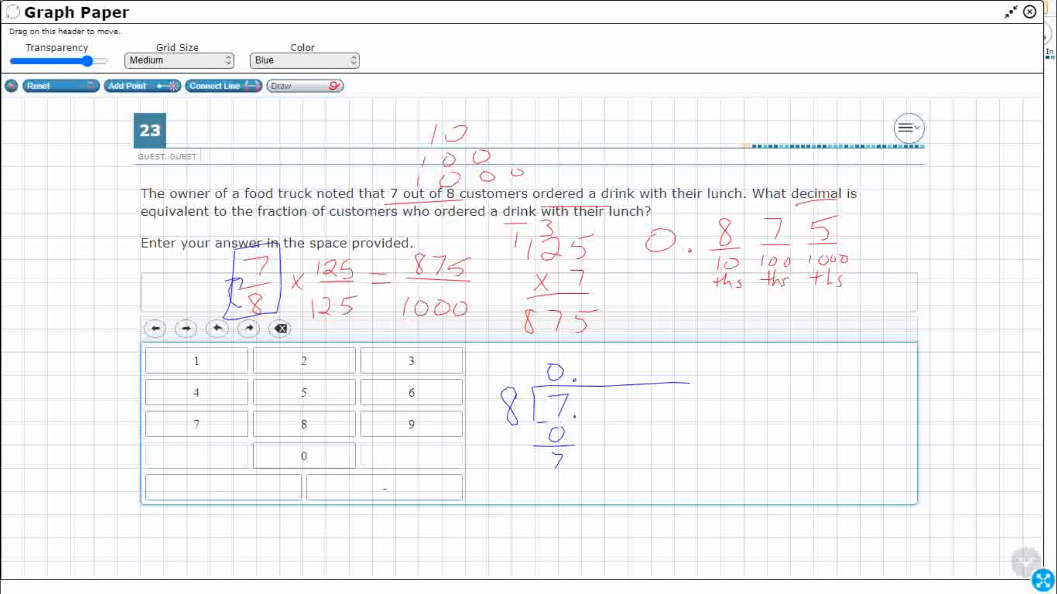
left_click_drag(580, 405, 594, 405)
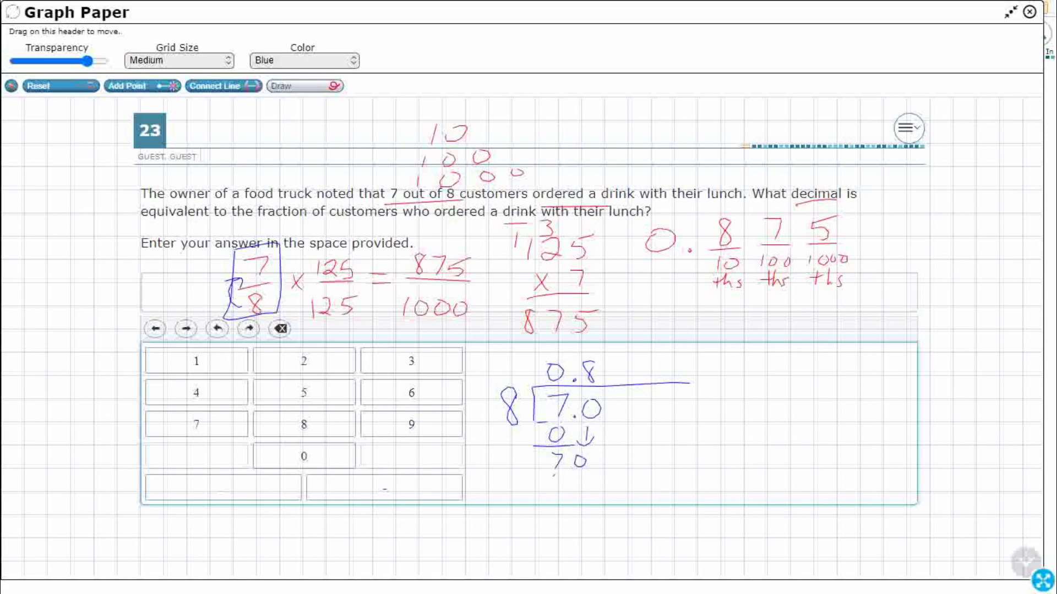
left_click_drag(542, 475, 593, 489)
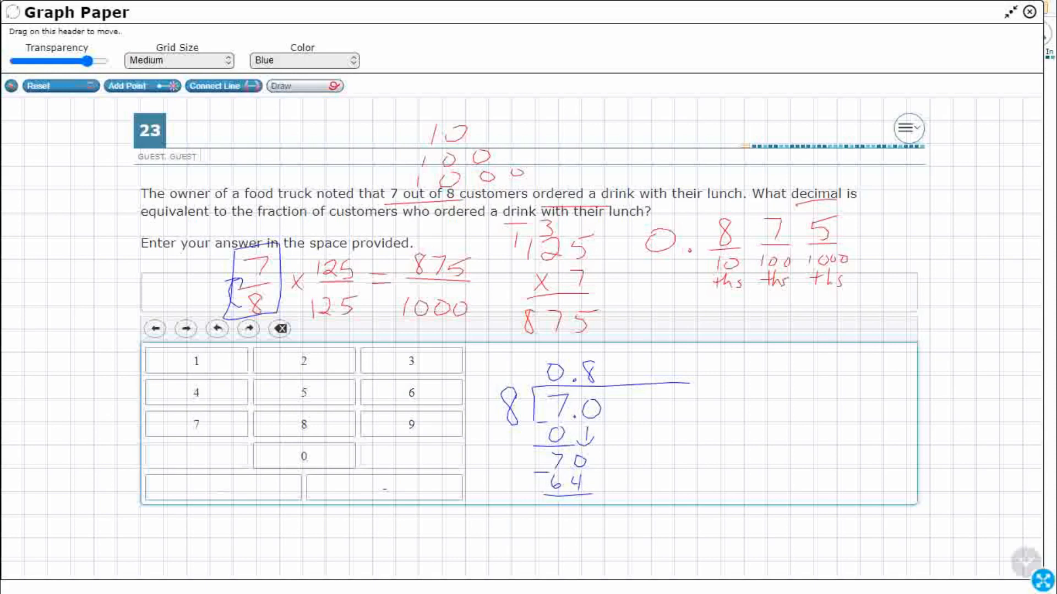
left_click_drag(573, 502, 583, 512)
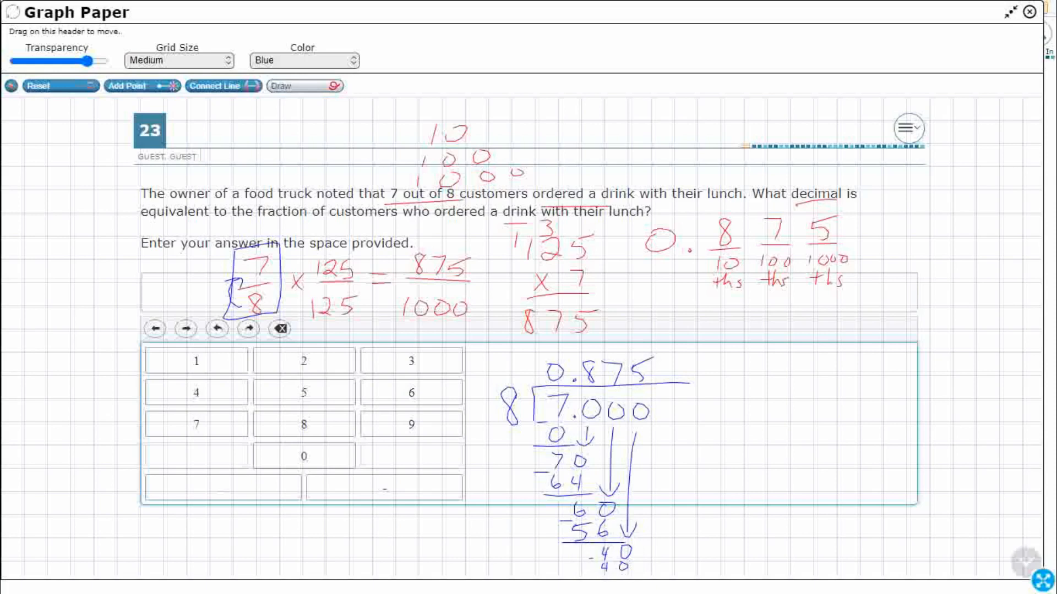
mouse_move(1033, 181)
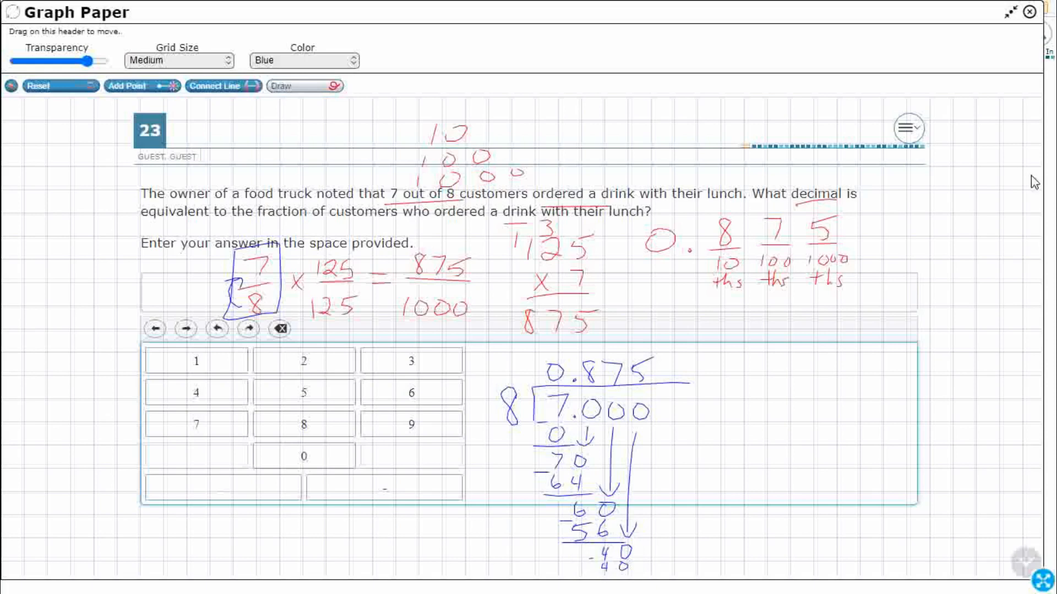
Close the graph paper and enter .8 in item 23's answer box after clearing '.87'
left_click(1026, 13)
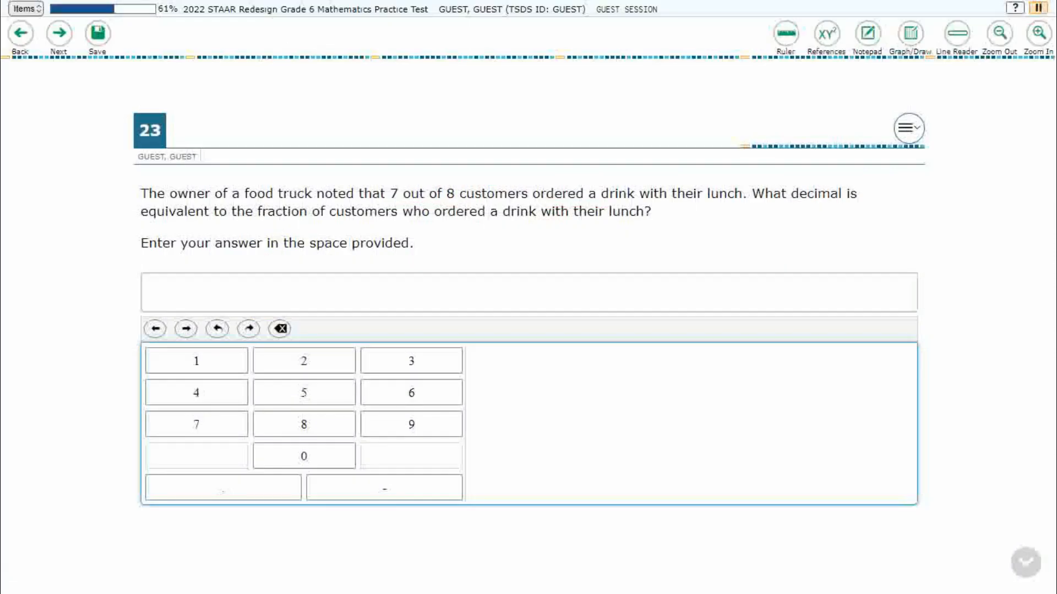
left_click(222, 488)
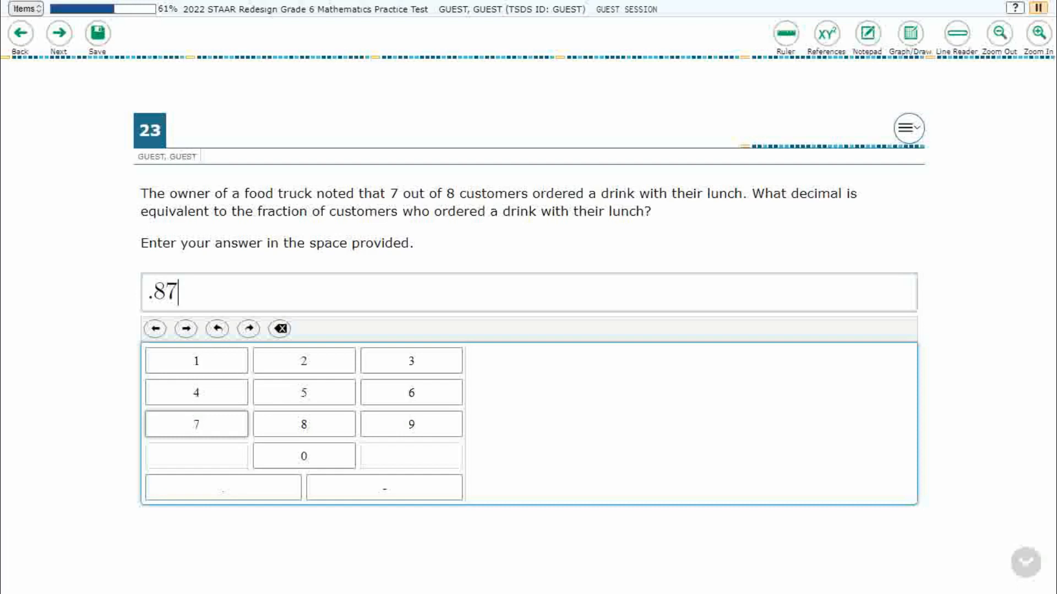
left_click(280, 330)
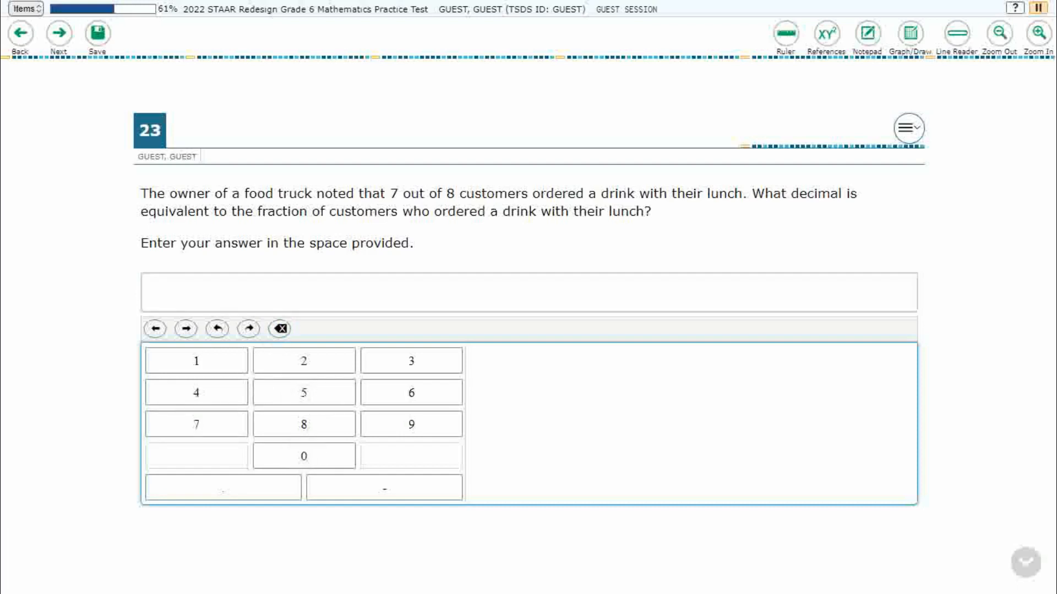
left_click(304, 423)
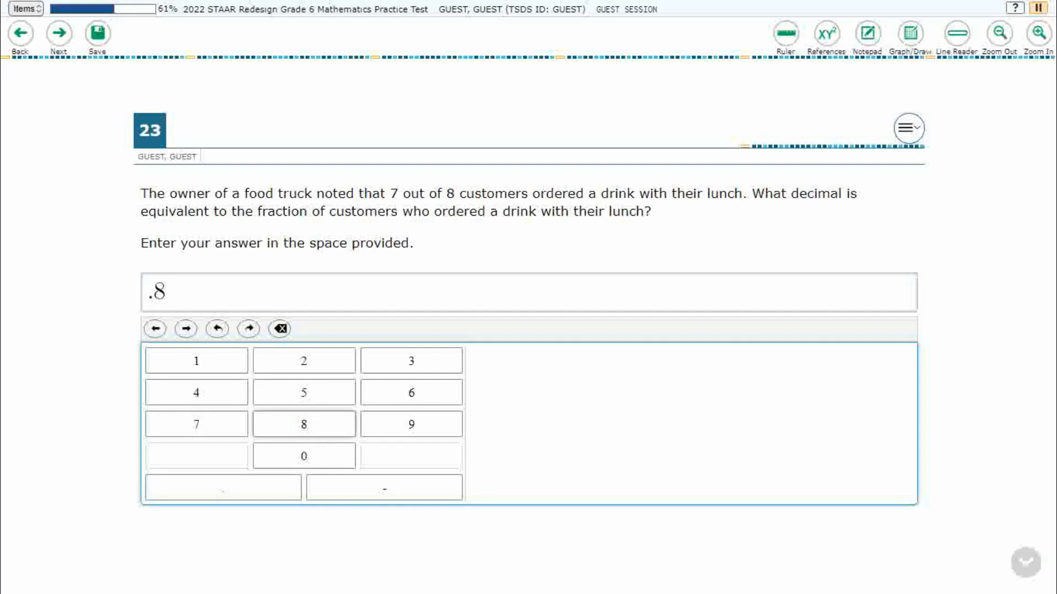